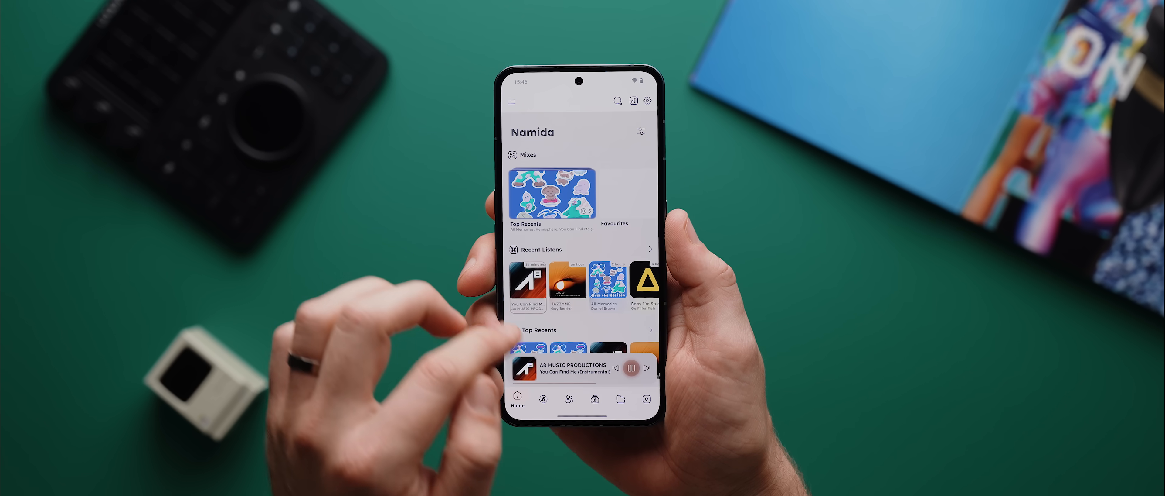
Show Namida's navigation drawer with Home, Albums, Tracks, Artists, Genres, Playlists and Folders.
{"action": "left_click", "coordinate": [511, 101]}
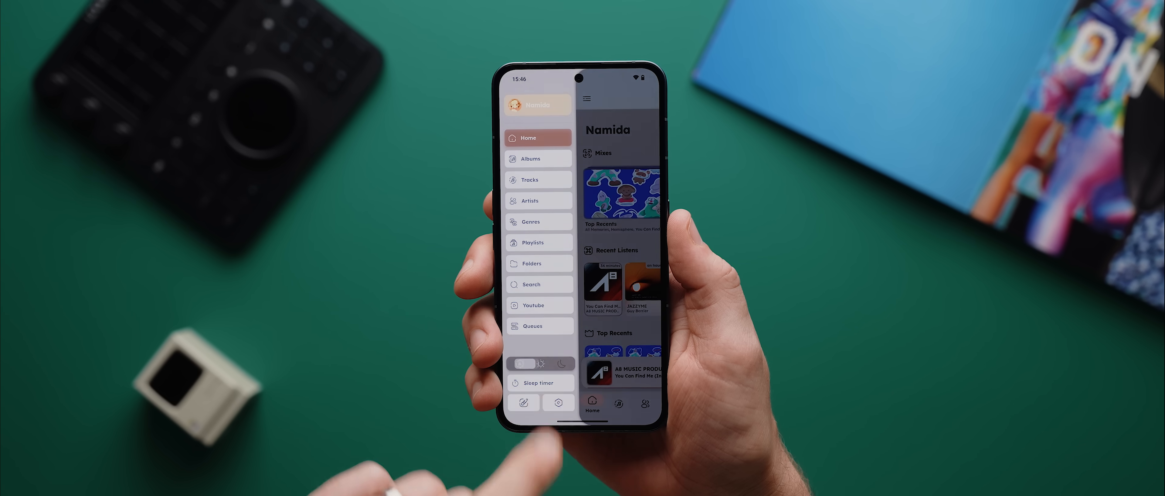
{"action": "left_click", "coordinate": [562, 365]}
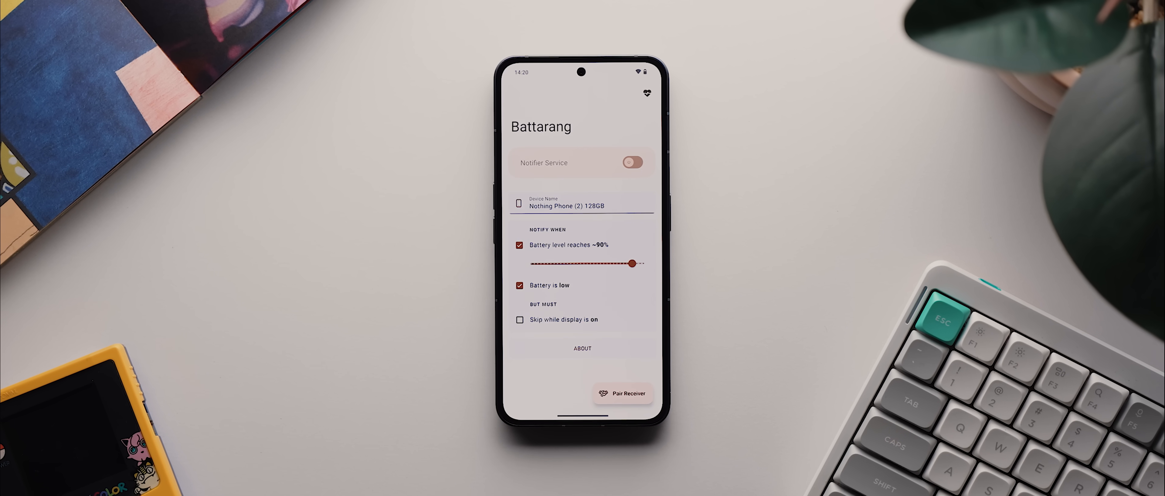
Enable Battarang alerts for battery reaching ~90% and battery low.
{"action": "left_click", "coordinate": [623, 392]}
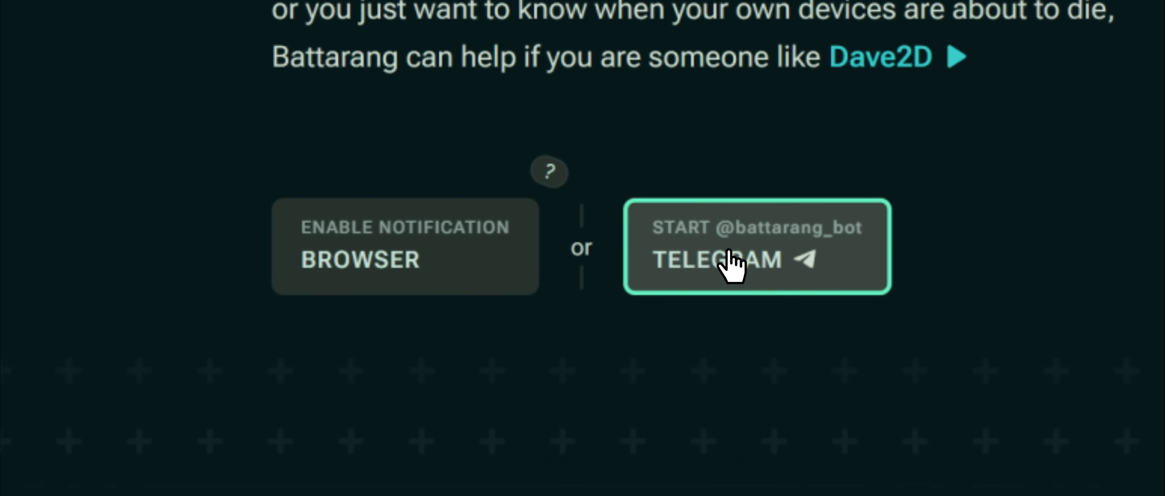
{"action": "left_click", "coordinate": [757, 259]}
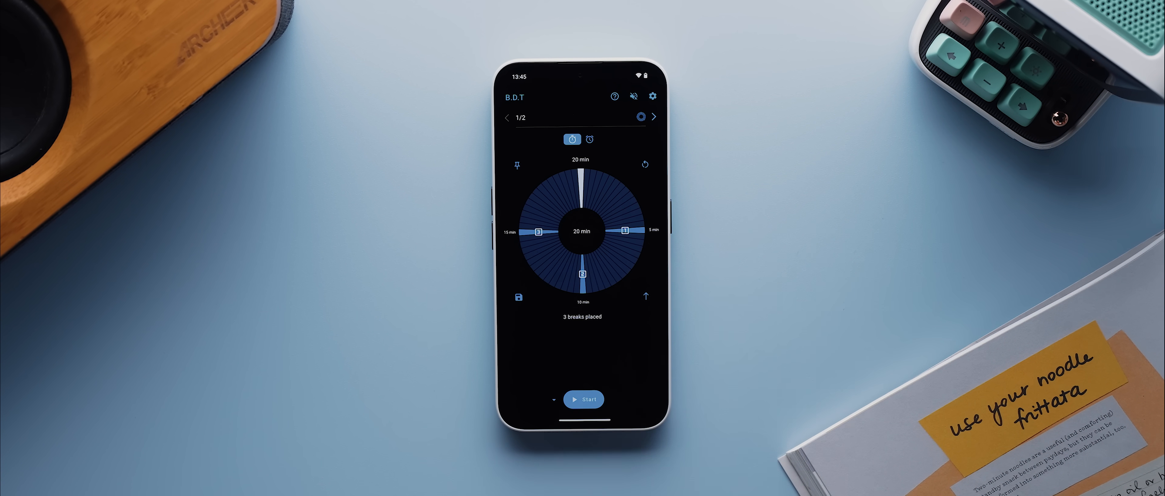
Switch to the 30-minute Break downs preset with one break at 15 minutes.
{"action": "left_click", "coordinate": [584, 399]}
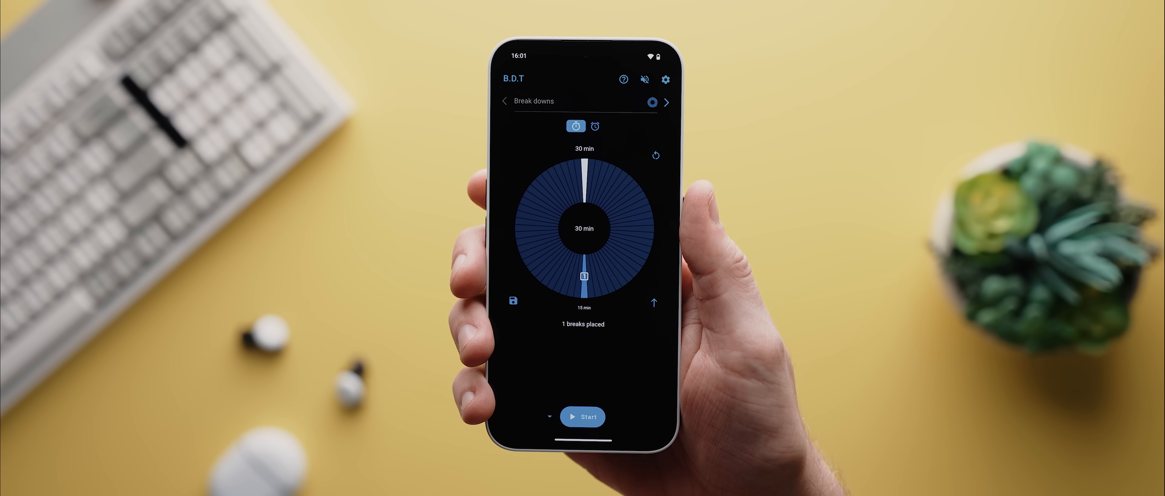
{"action": "left_click", "coordinate": [585, 416]}
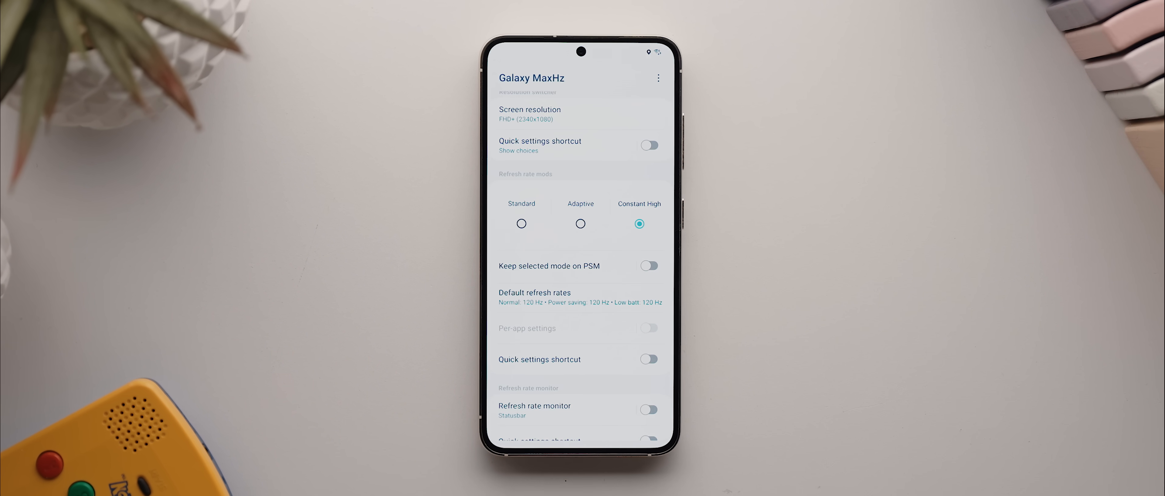
Set Galaxy MaxHz refresh rate mode to Adaptive with 24–120 Hz defaults.
{"action": "left_click", "coordinate": [580, 224]}
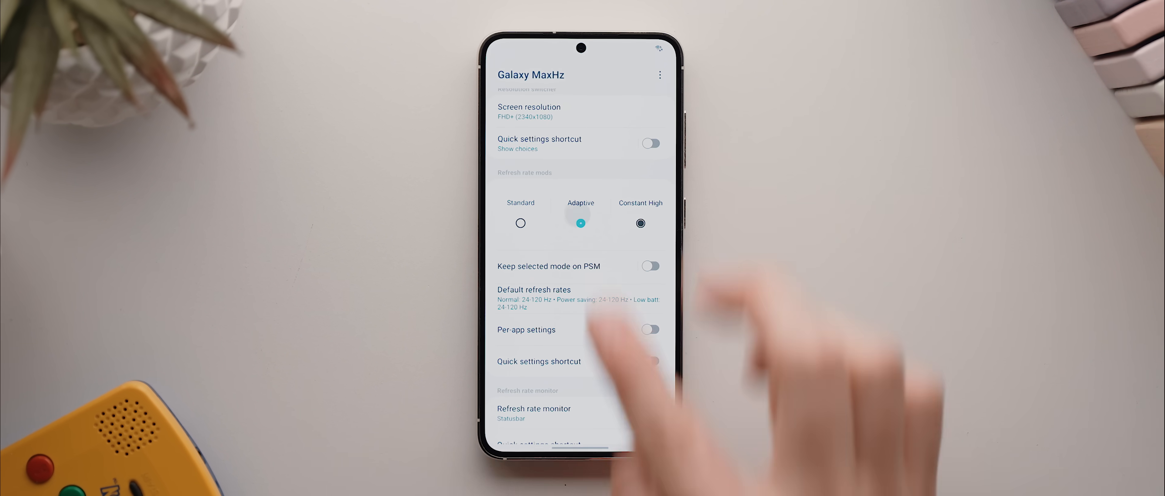
{"action": "left_click", "coordinate": [533, 290]}
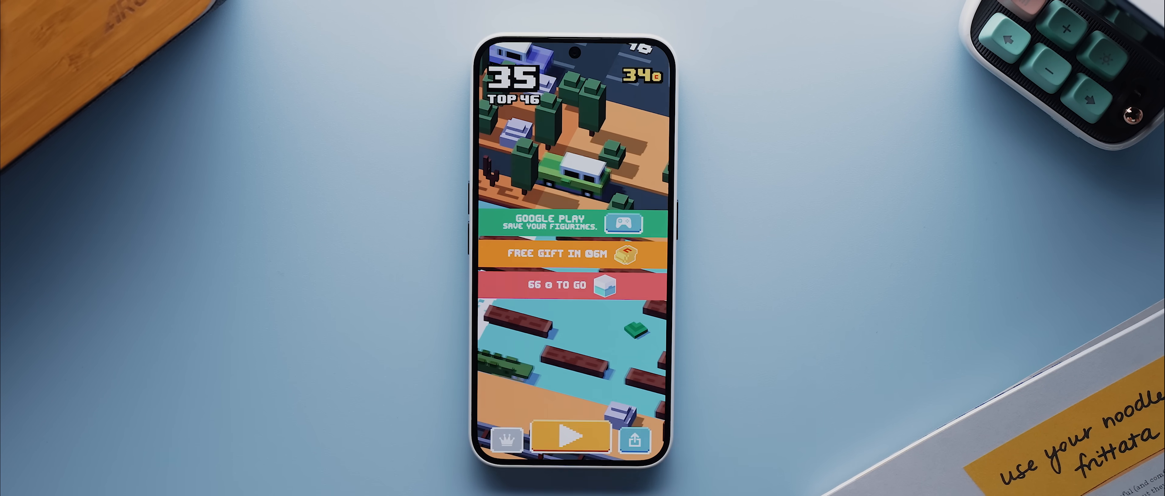
{"action": "left_click", "coordinate": [565, 436]}
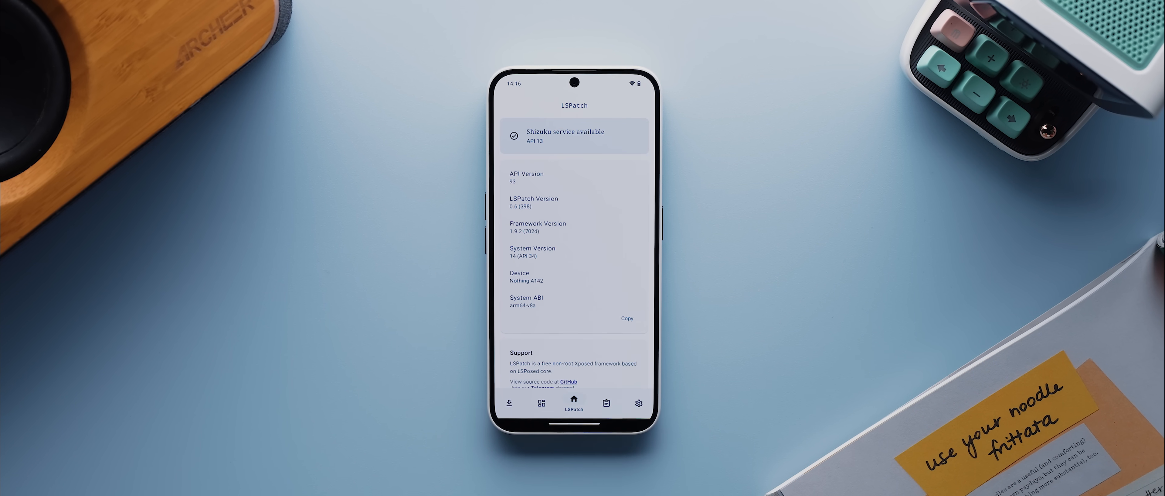
Start a Local-mode patch of the X app in LSPatch without embedded modules.
{"action": "left_click", "coordinate": [541, 402]}
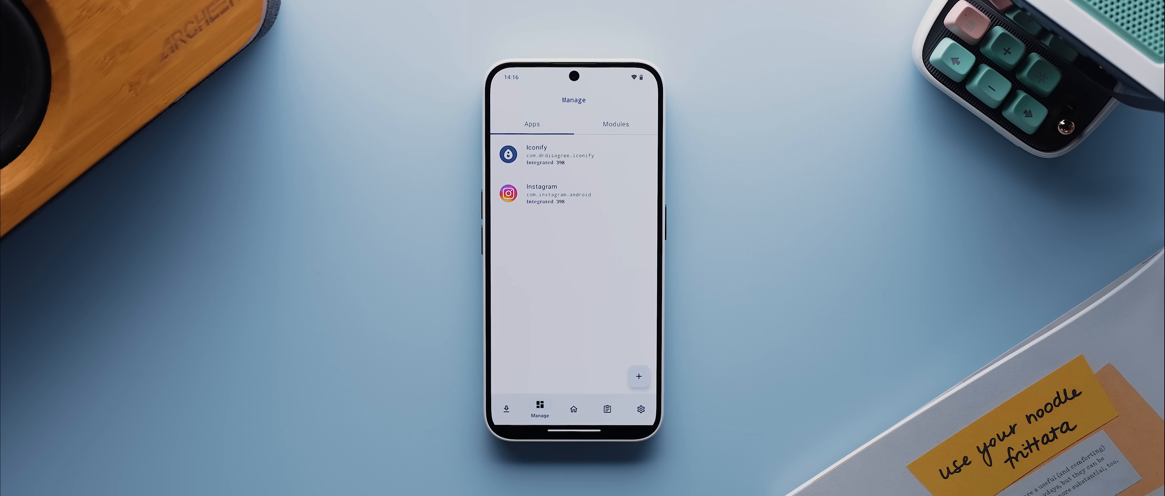
{"action": "left_click", "coordinate": [638, 376]}
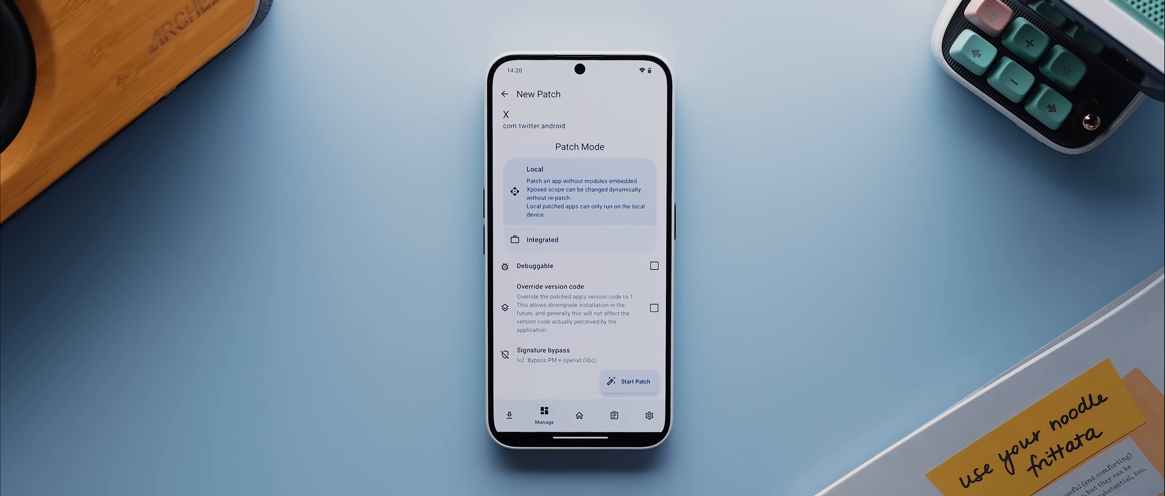
{"action": "left_click", "coordinate": [543, 240]}
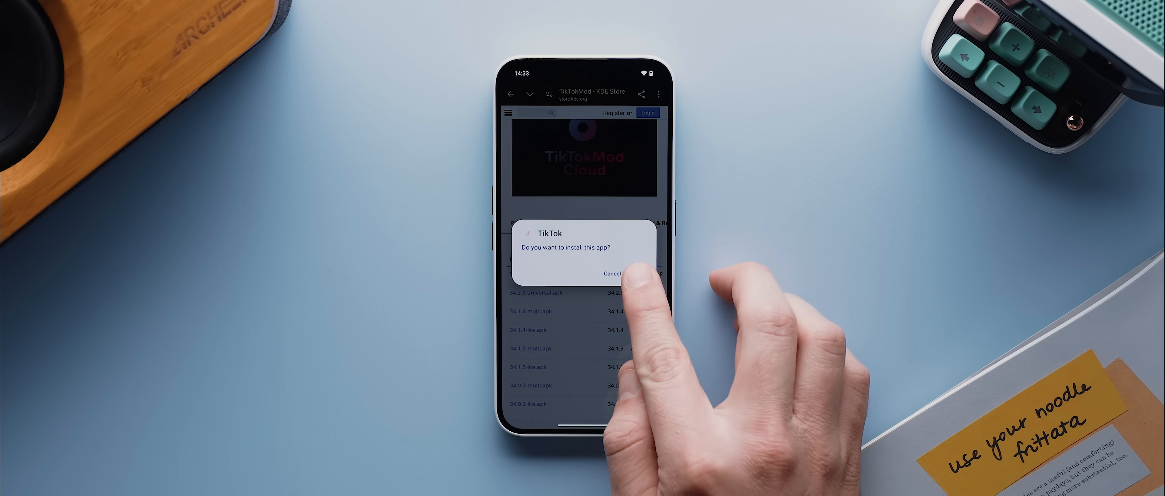
Install modded TikTok, then download the TikTok Plugin from a mirror and install it.
{"action": "left_click", "coordinate": [608, 274]}
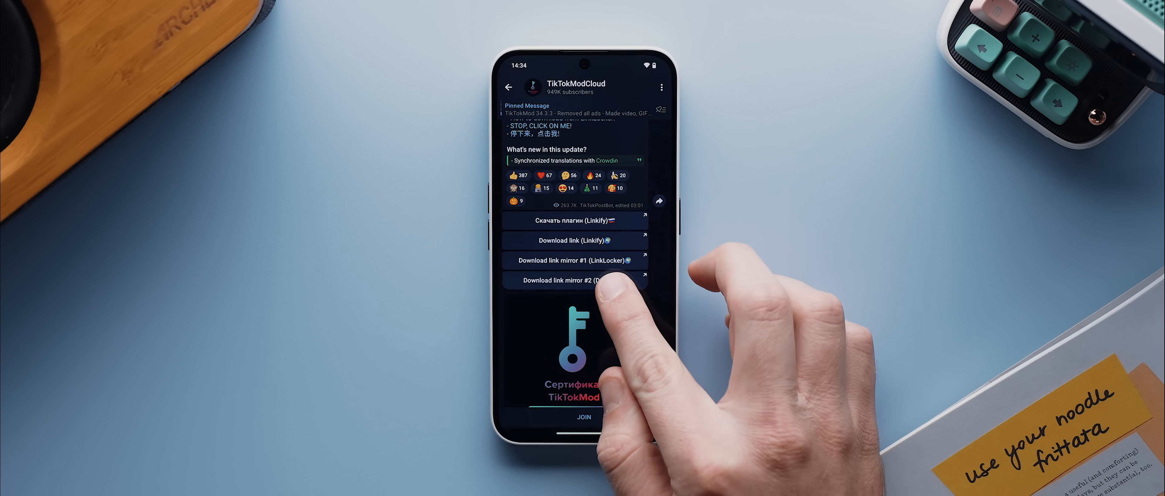
{"action": "left_click", "coordinate": [583, 280]}
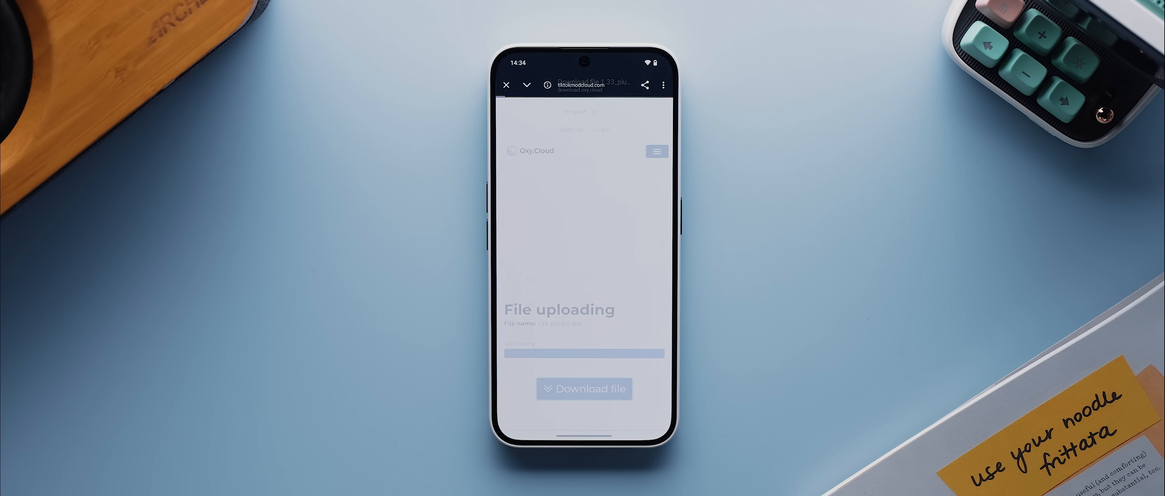
{"action": "left_click", "coordinate": [584, 389]}
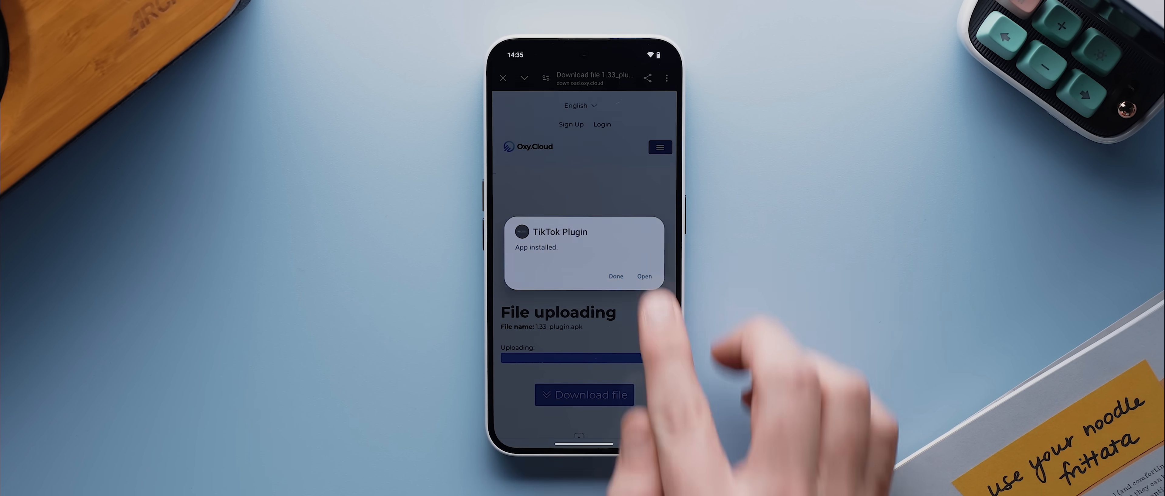
{"action": "left_click", "coordinate": [644, 276]}
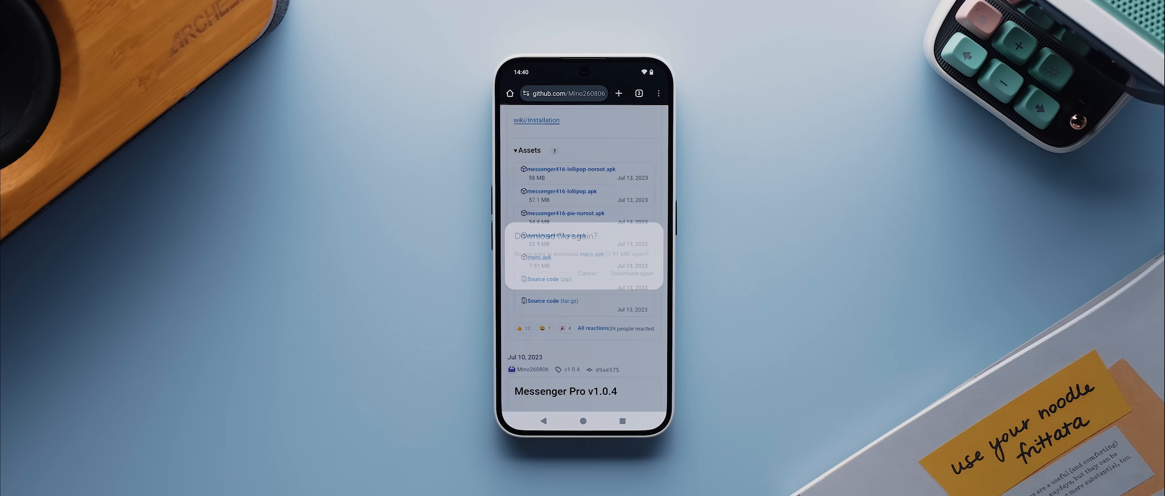
Download the 7.91 MB mpro.apk again from the GitHub release and open it.
{"action": "left_click", "coordinate": [631, 273]}
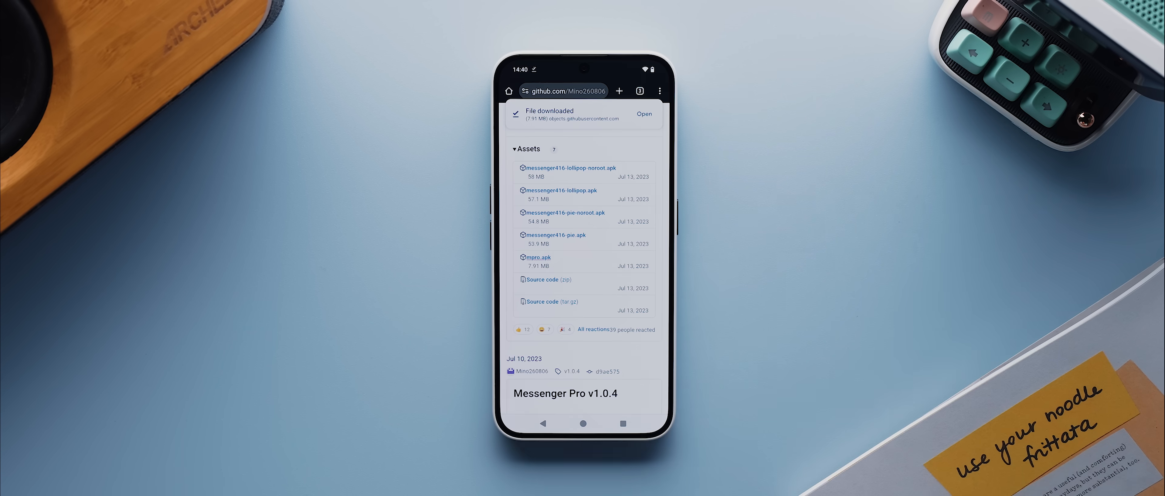
{"action": "left_click", "coordinate": [644, 114]}
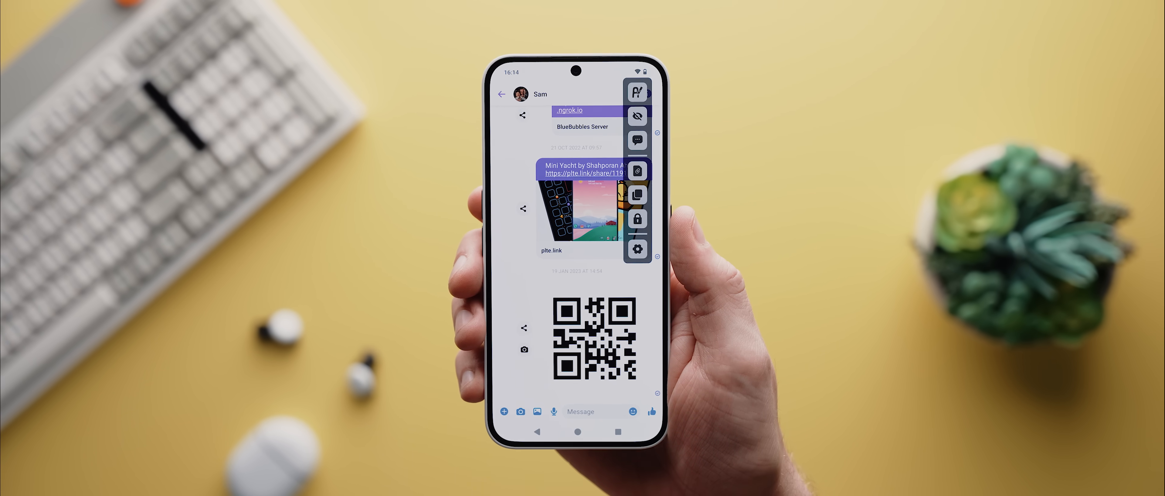
Open Messenger Pro settings from the floating toolbar and enter the Toolbar category.
{"action": "left_click", "coordinate": [637, 249]}
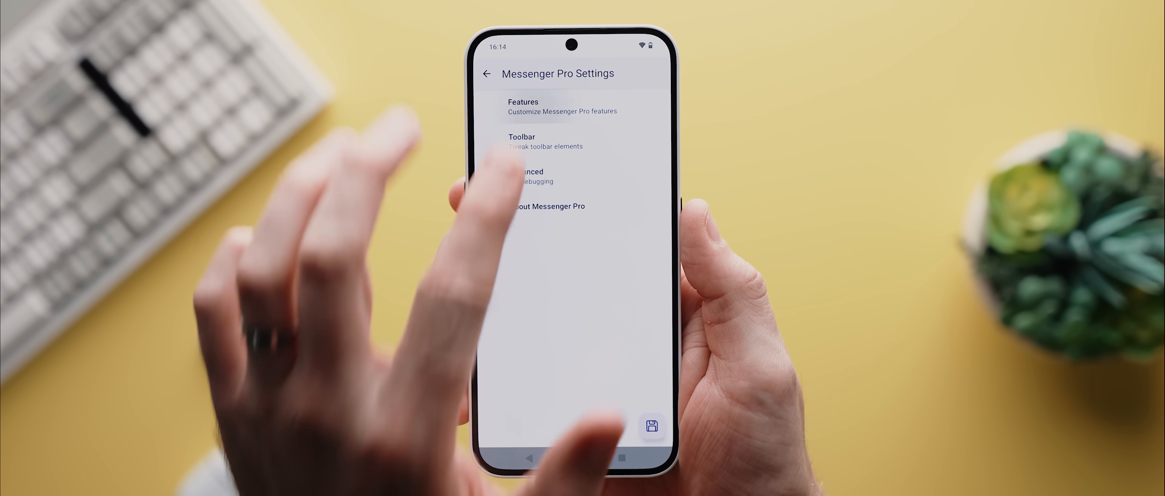
{"action": "left_click", "coordinate": [523, 106]}
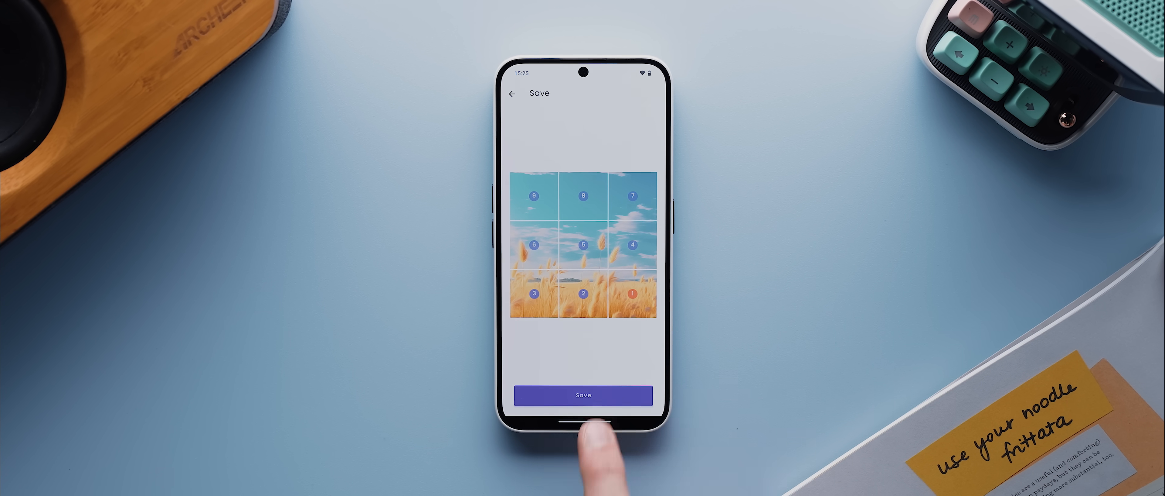
Save the wheat-field photo's nine numbered 3×3 grid tiles.
{"action": "left_click", "coordinate": [584, 394]}
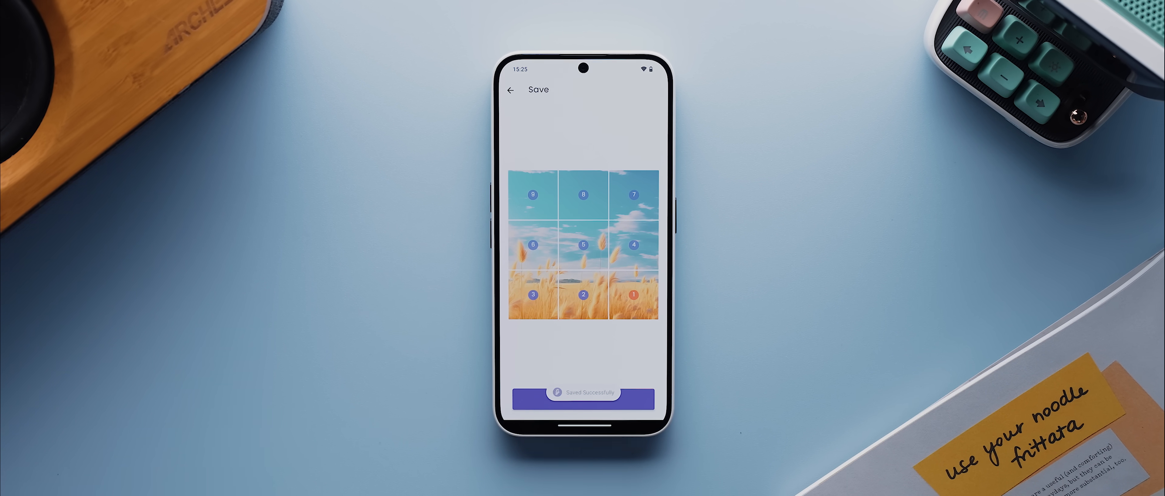